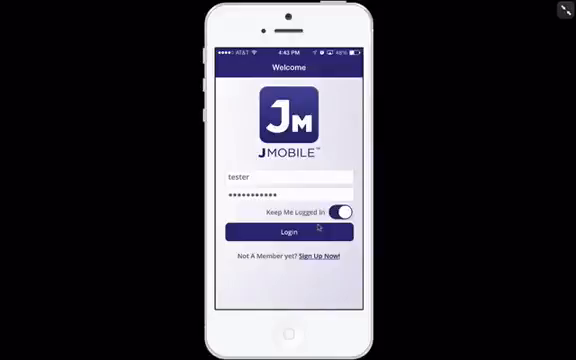
- Log in and review the My Business Snapshot tables down to autoship details and back up
click(288, 232)
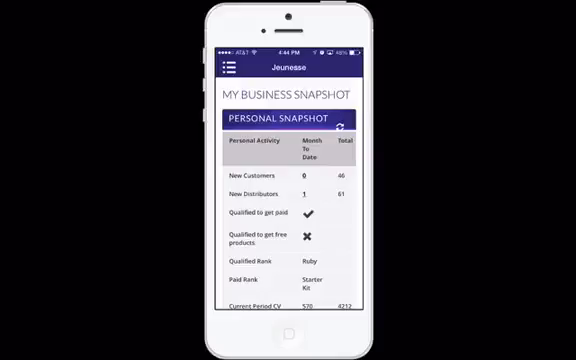
scroll(down, 3)
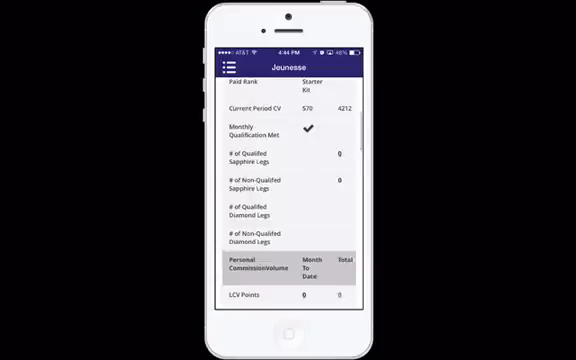
scroll(down, 3)
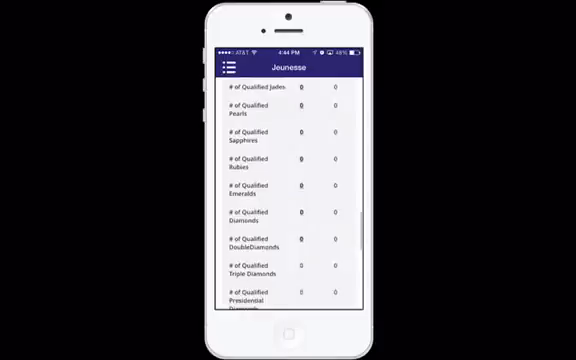
scroll(up, 3)
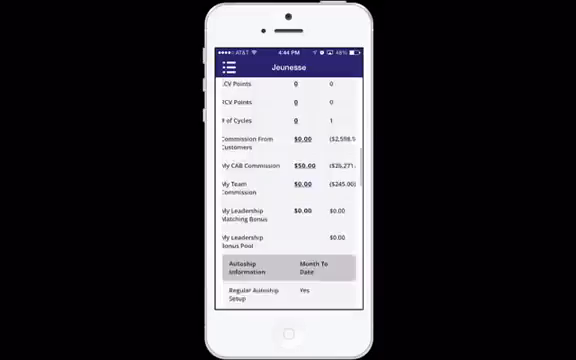
scroll(up, 3)
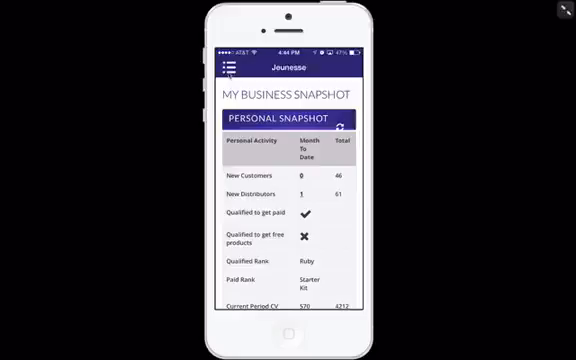
click(224, 68)
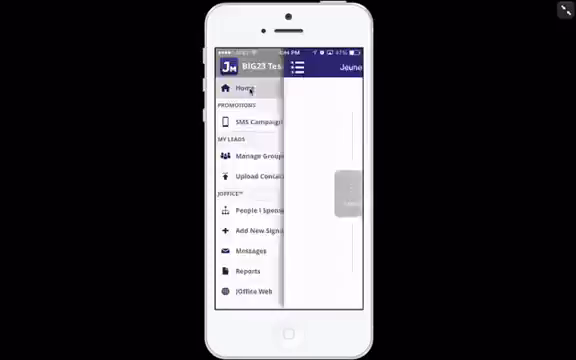
click(256, 92)
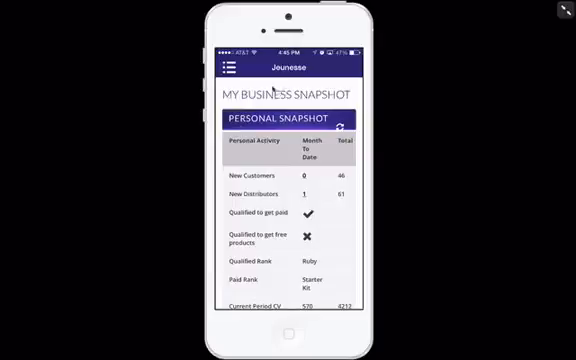
- Reopen the side menu listing SMS campaigns, groups, contacts upload and reports
click(224, 66)
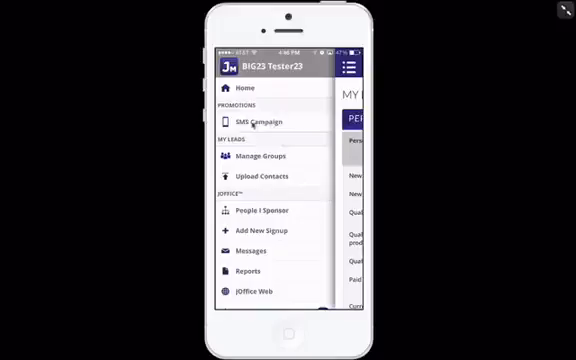
- Go to Manage Groups, which reports no groups exist yet
click(260, 122)
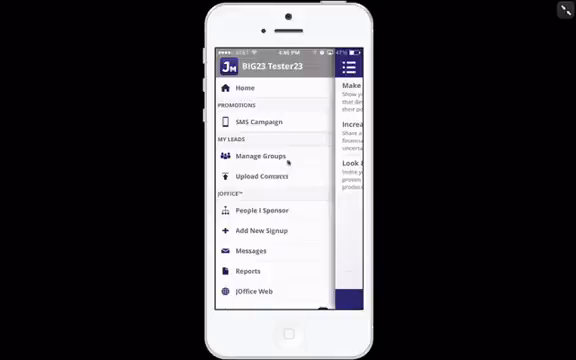
click(268, 156)
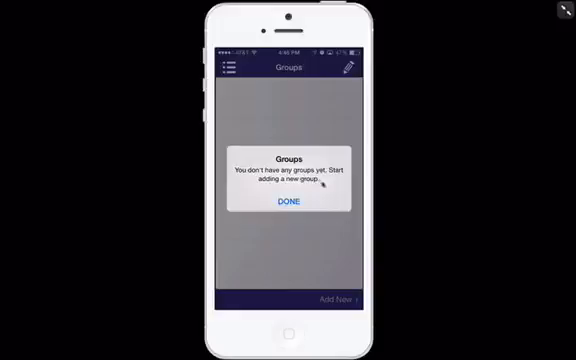
- Dismiss the no-groups notice and create a group named '10 Best'
click(288, 204)
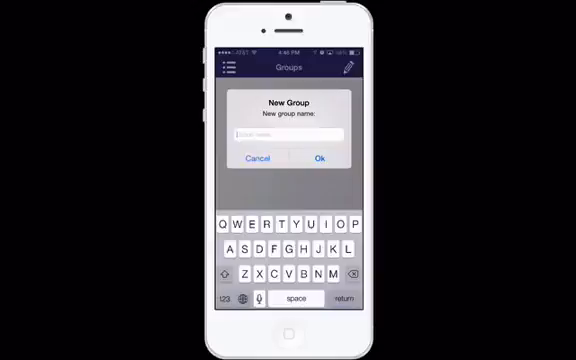
text(10 Bes)
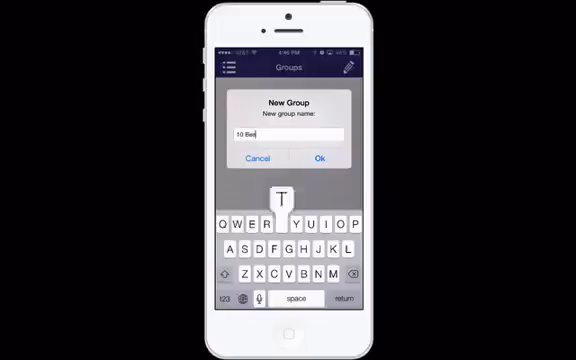
click(318, 160)
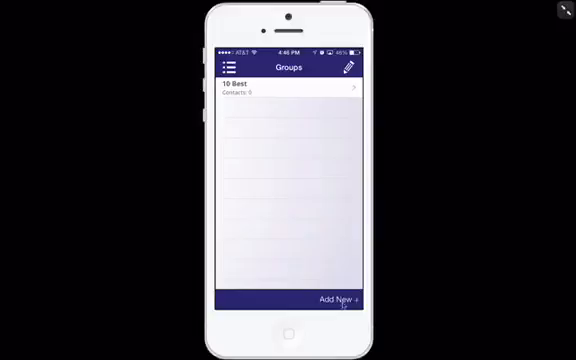
- Add a second group and bring up the phone contacts picker to search for Dan
click(340, 300)
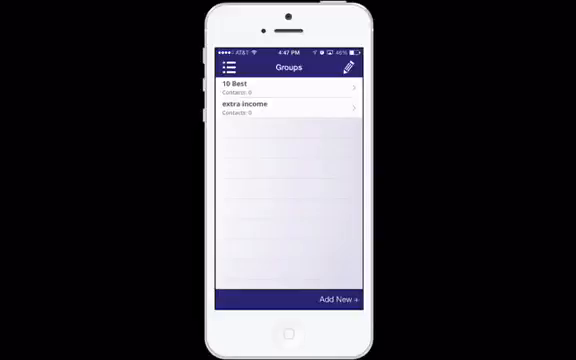
click(284, 84)
text(Dan)
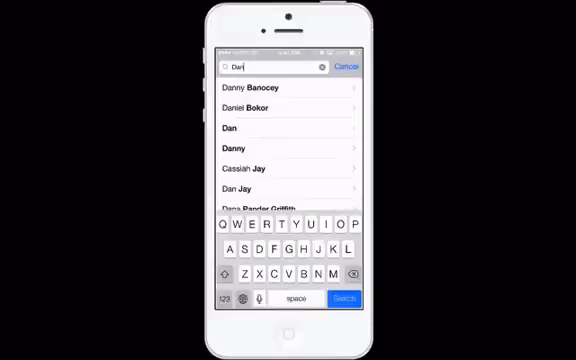
click(242, 184)
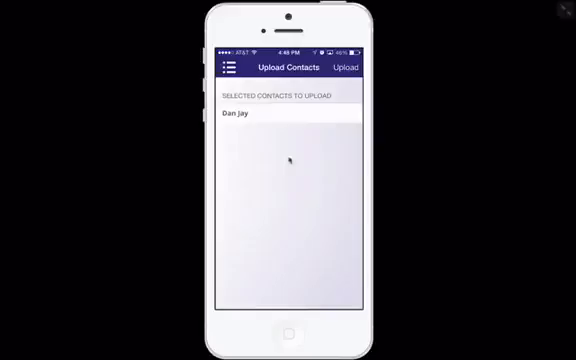
click(224, 68)
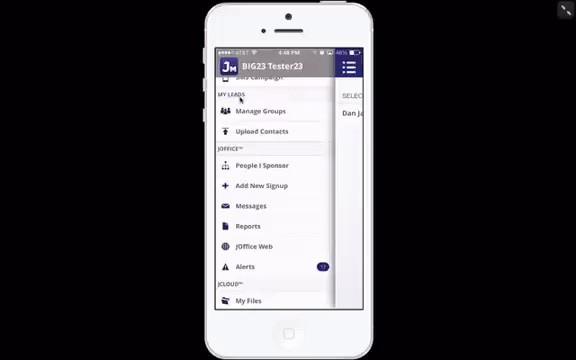
click(270, 132)
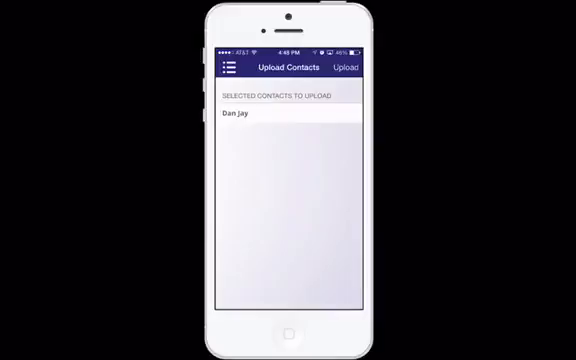
- Upload the selected contact, answer the confirmation prompt and return to the side menu
click(284, 118)
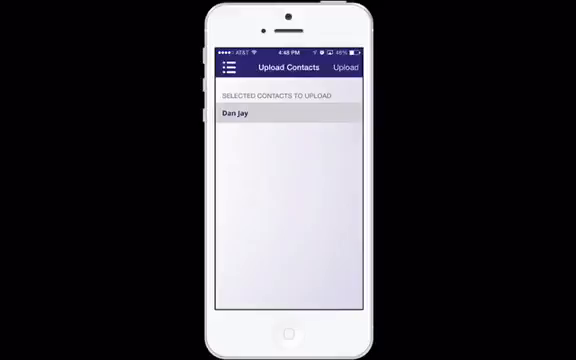
click(344, 68)
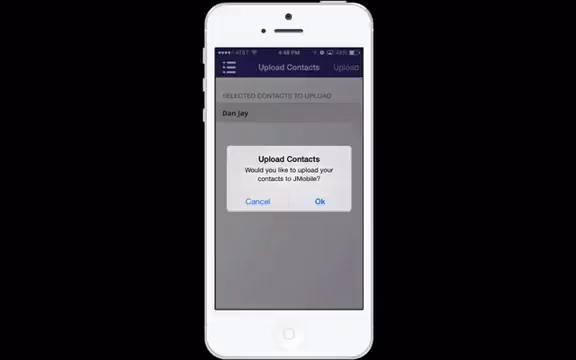
click(320, 204)
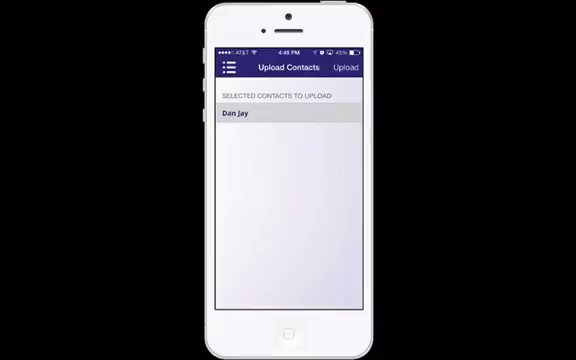
click(228, 68)
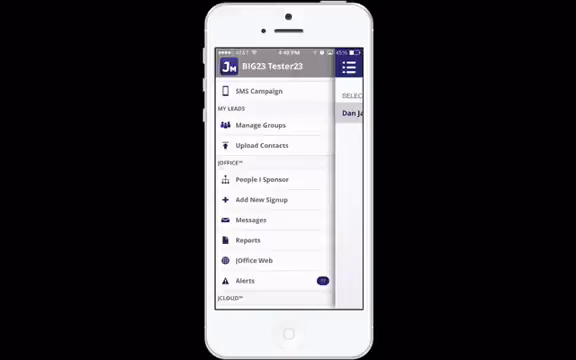
scroll(down, 3)
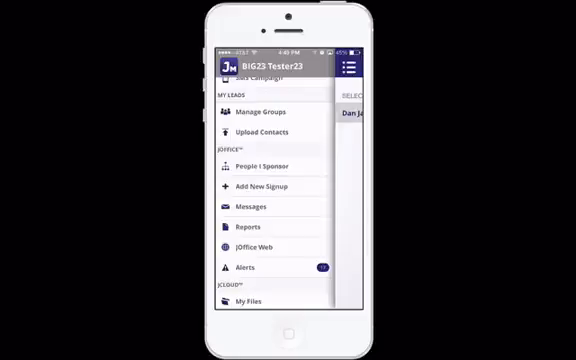
scroll(down, 3)
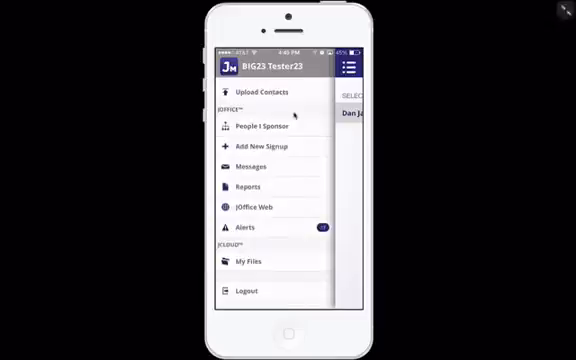
click(256, 128)
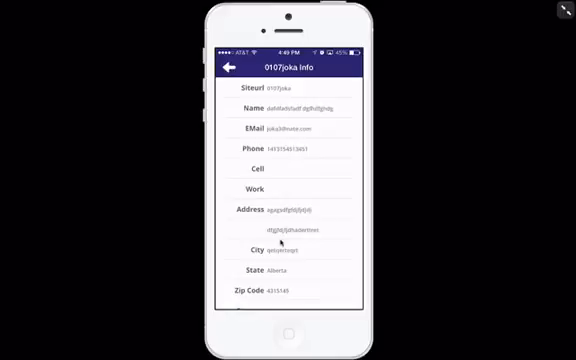
click(222, 72)
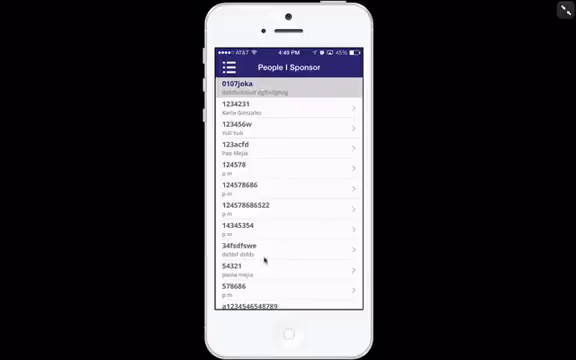
click(228, 68)
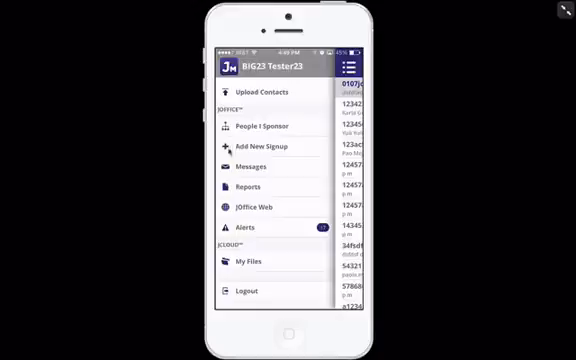
click(264, 148)
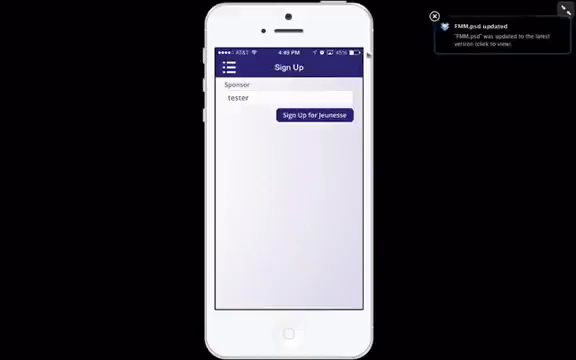
click(320, 116)
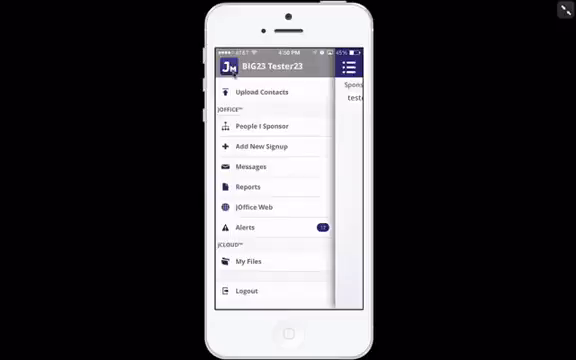
click(260, 168)
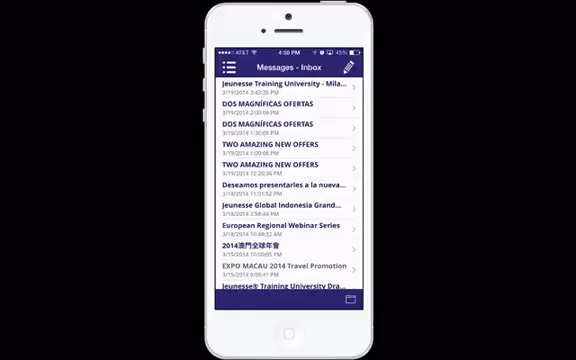
click(288, 84)
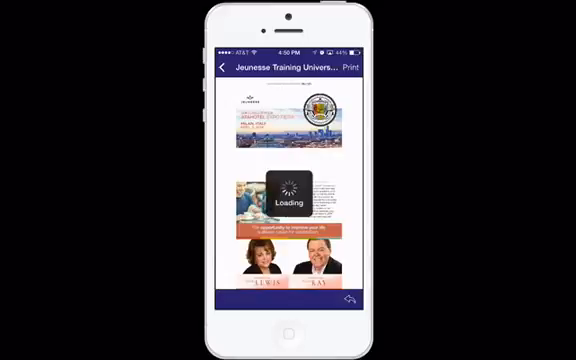
click(222, 68)
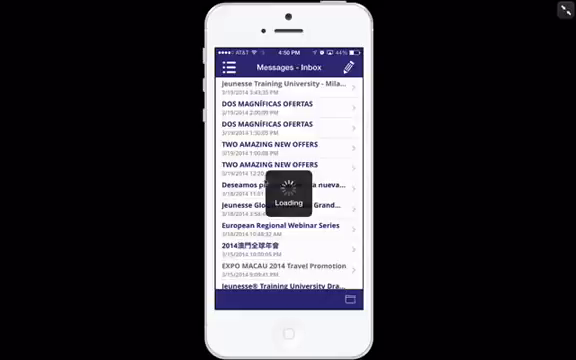
click(224, 66)
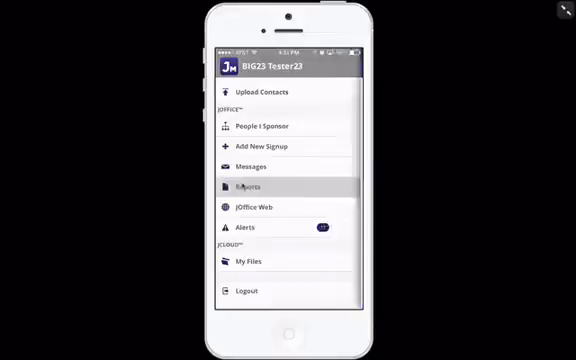
- View the Reports cycle parameters with start and end dates, then move on to the JOffice snapshot
click(248, 188)
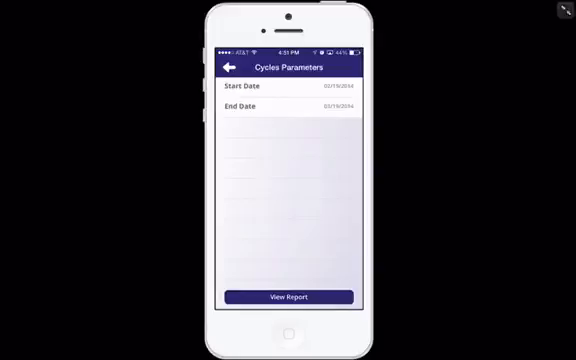
click(230, 66)
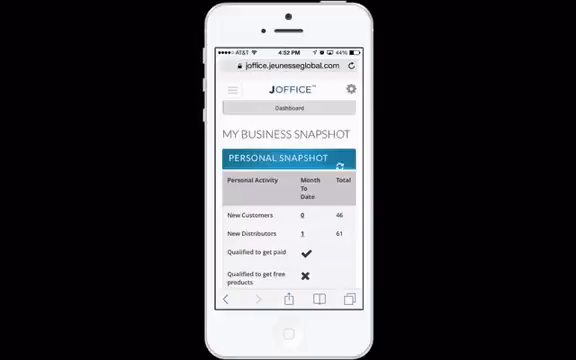
- Look down the JOffice web business snapshot and return to the main side menu
scroll(down, 3)
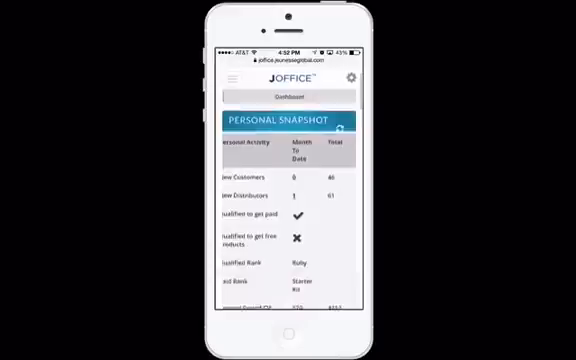
click(232, 78)
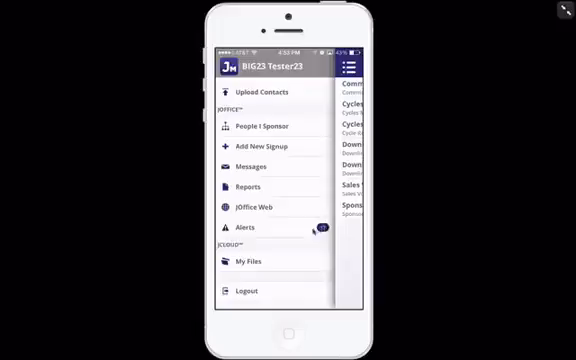
click(240, 228)
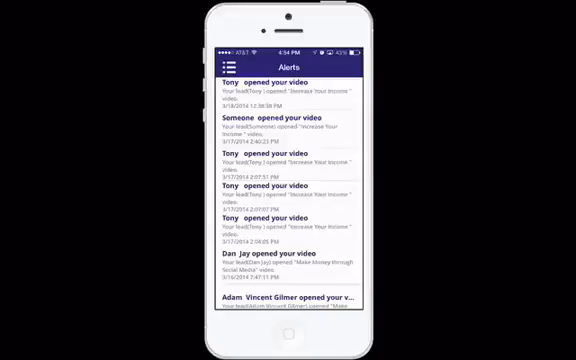
scroll(down, 3)
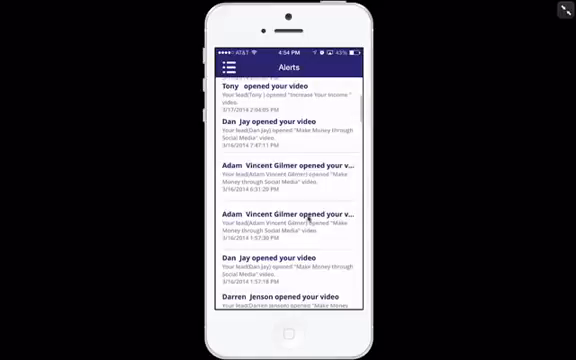
scroll(down, 3)
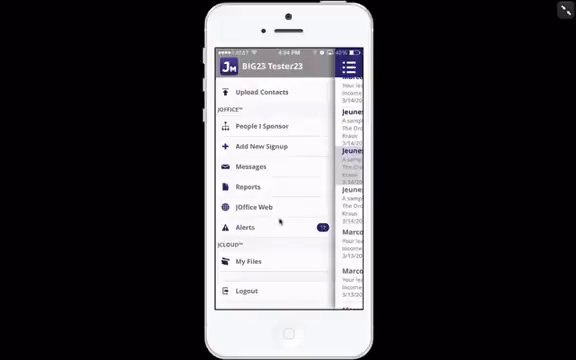
- Browse jCloud into English US, peek into JOffice, then enter the Media video folder of MP4 files
click(256, 260)
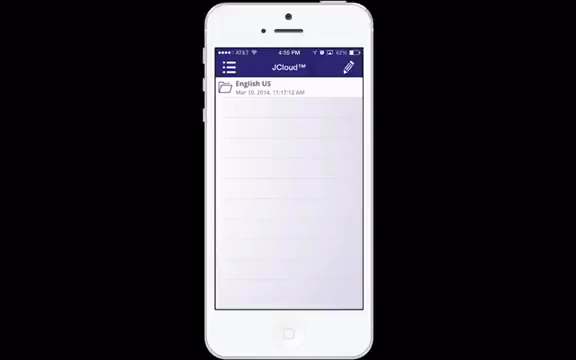
click(280, 96)
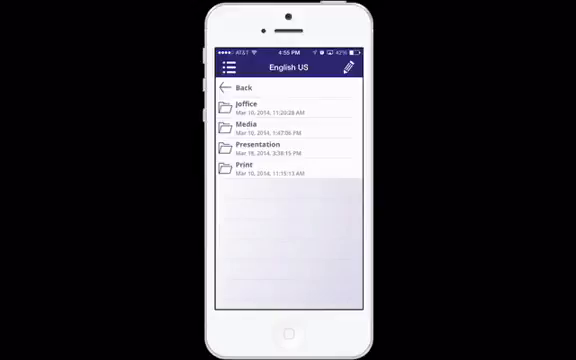
click(290, 108)
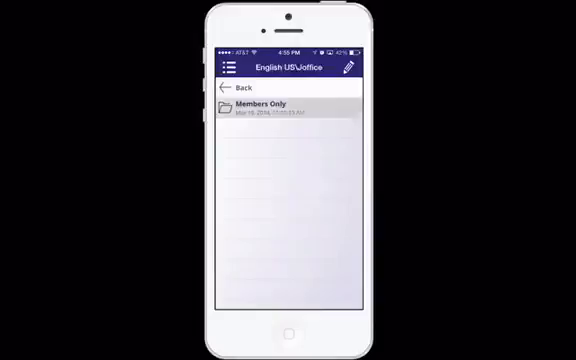
click(238, 92)
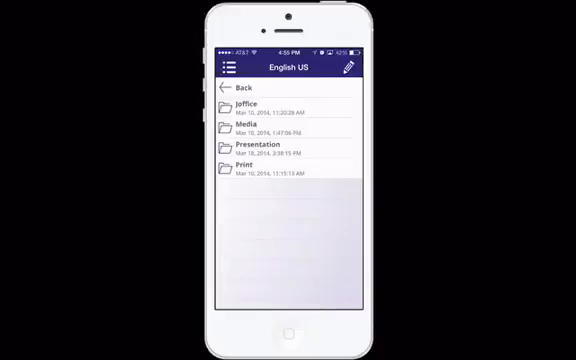
click(256, 126)
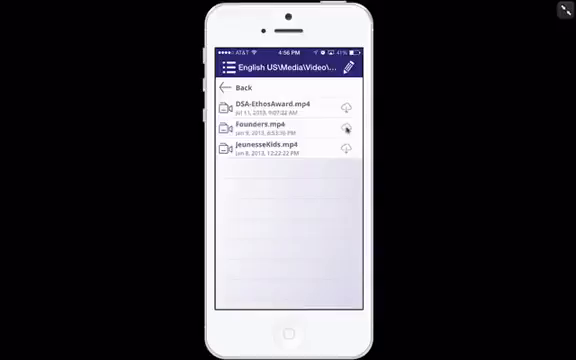
- Download founders.mp4 and bring up its iOS share sheet with AirDrop, mail and social apps
click(280, 128)
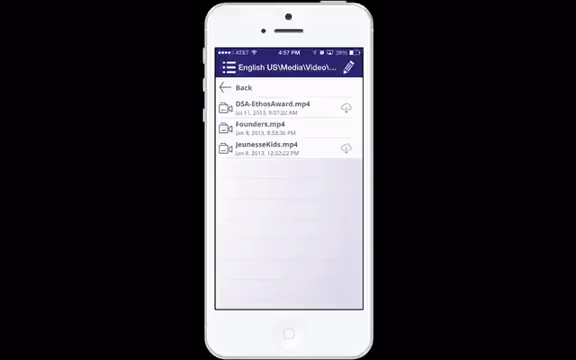
click(344, 106)
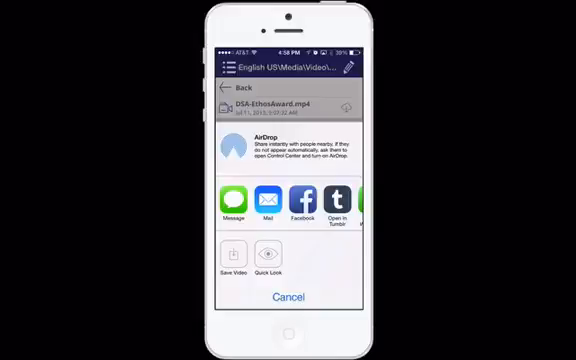
- Preview the Founders video so it plays in the built-in viewer
scroll(left, 3)
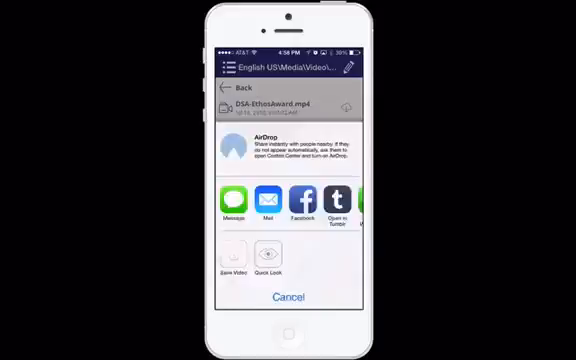
click(288, 296)
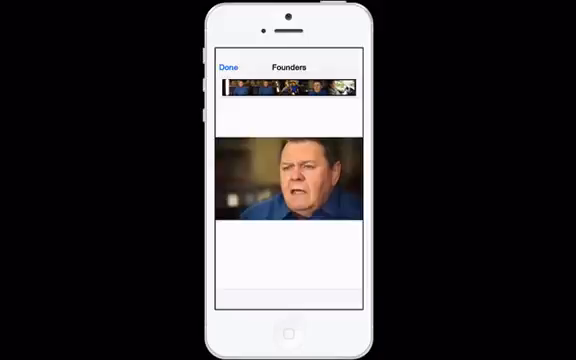
- Close the video viewer to return to the Media Video folder's MP4 list
click(238, 68)
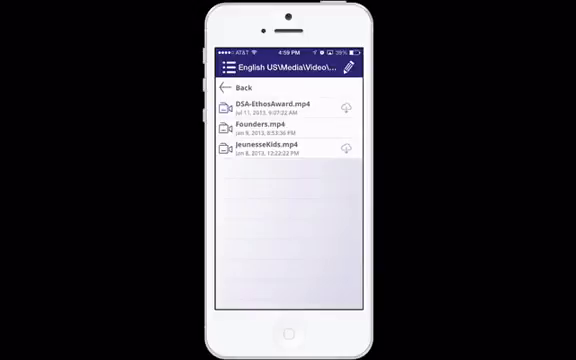
- Back out to the J-Cloud root, enter English US, and bring up the main side menu
click(236, 90)
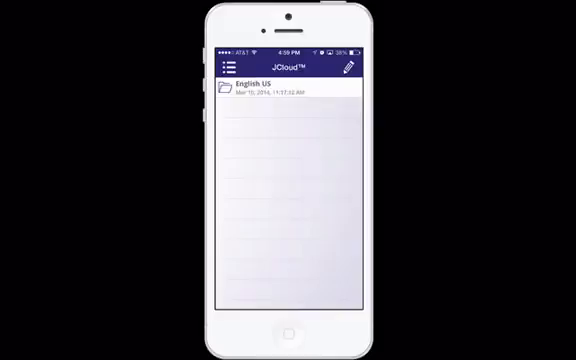
click(288, 92)
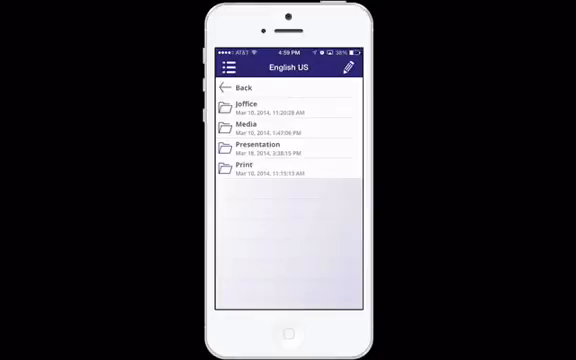
click(228, 68)
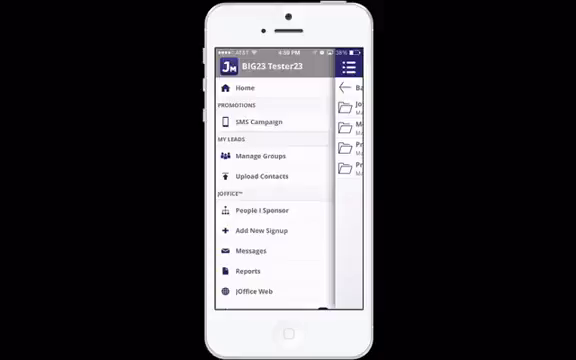